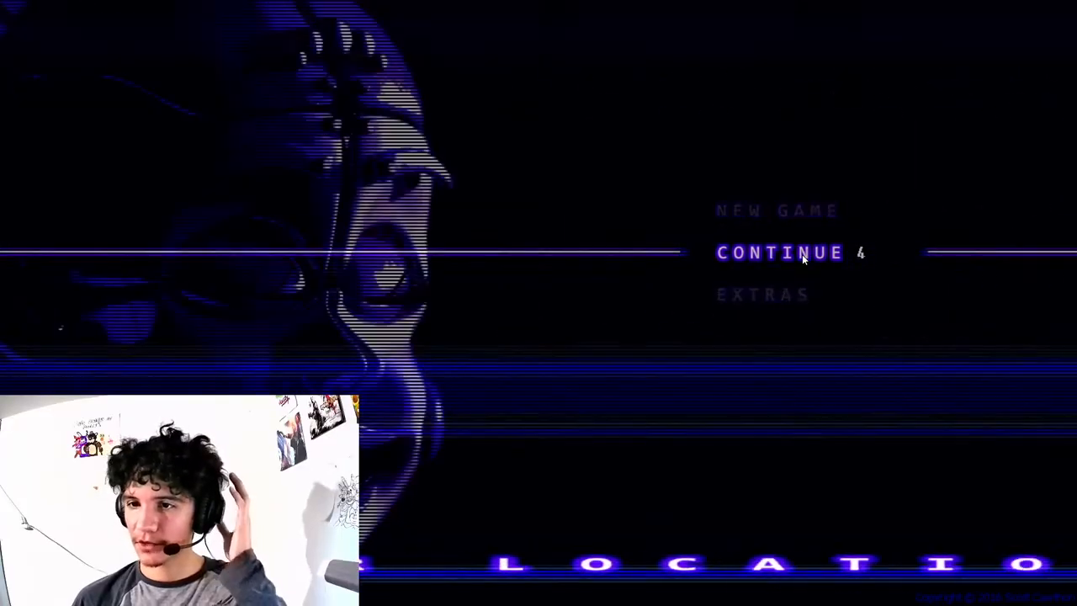
Step: Continue the saved game from the main menu into the next night
{"action": "left_click", "coordinate": [781, 252]}
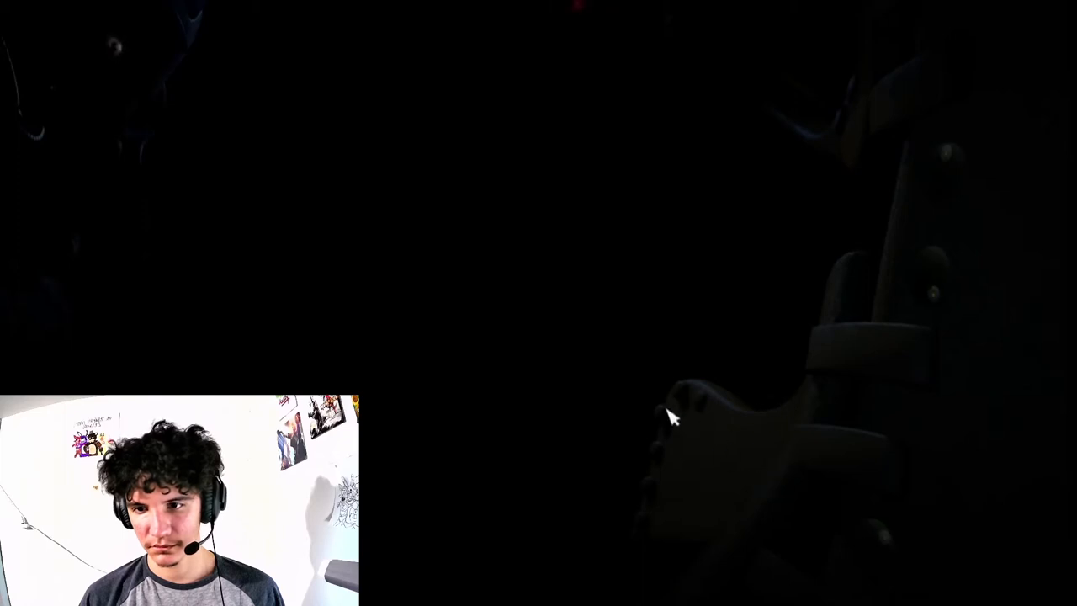
{"action": "mouse_move", "coordinate": [664, 463]}
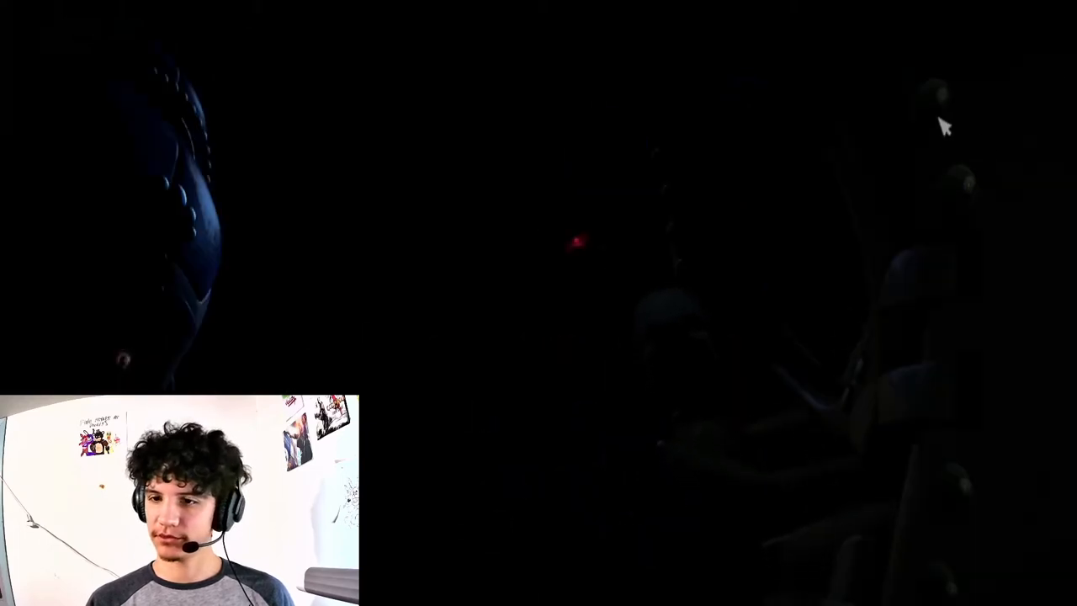
{"action": "mouse_move", "coordinate": [955, 251]}
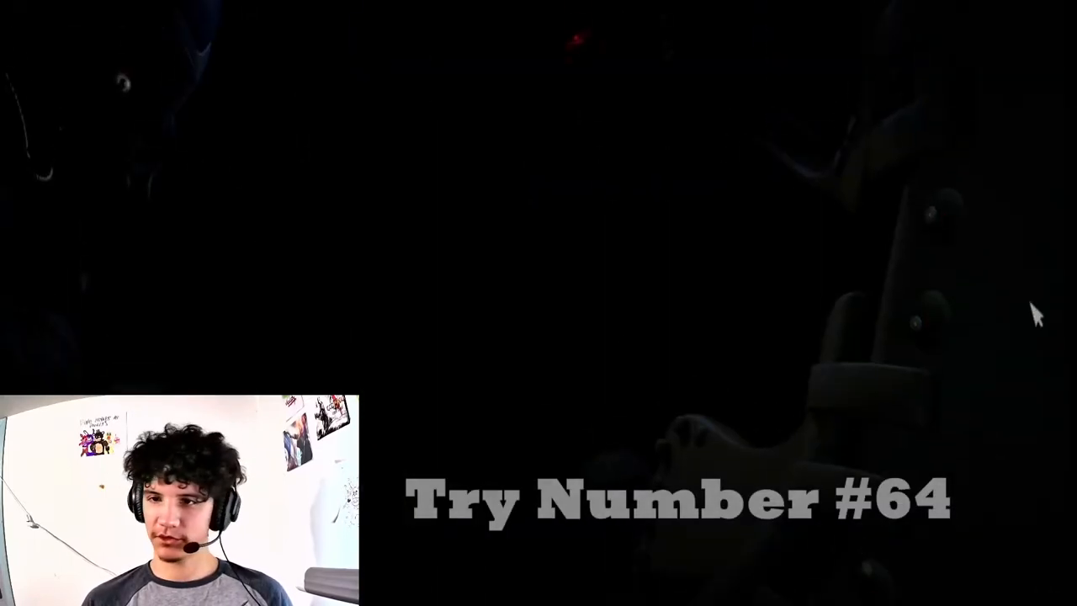
{"action": "mouse_move", "coordinate": [946, 315]}
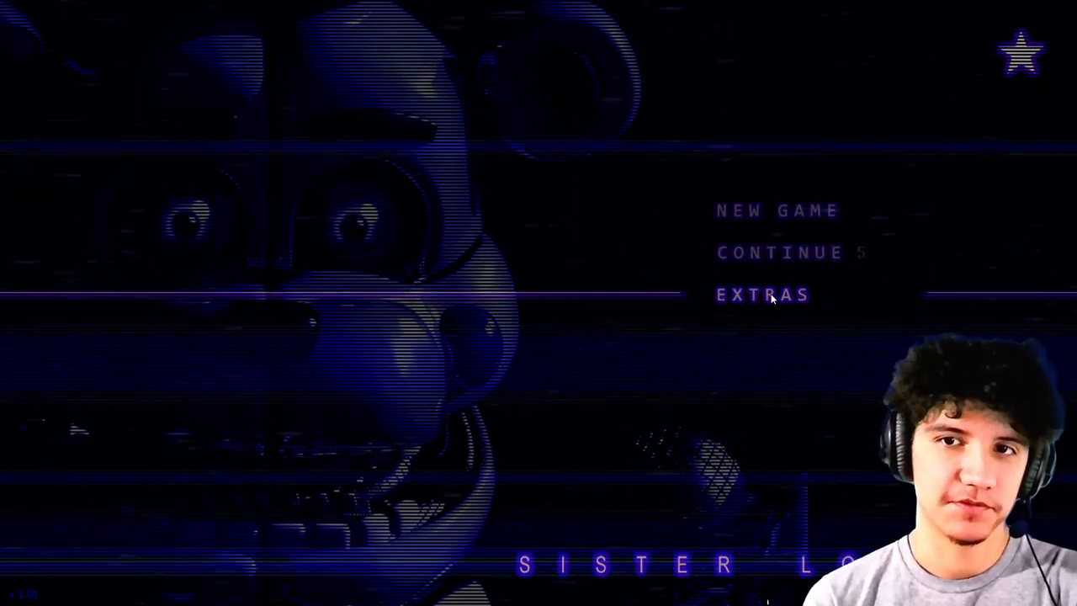
Step: Open the Extras section from the title menu
{"action": "left_click", "coordinate": [761, 294]}
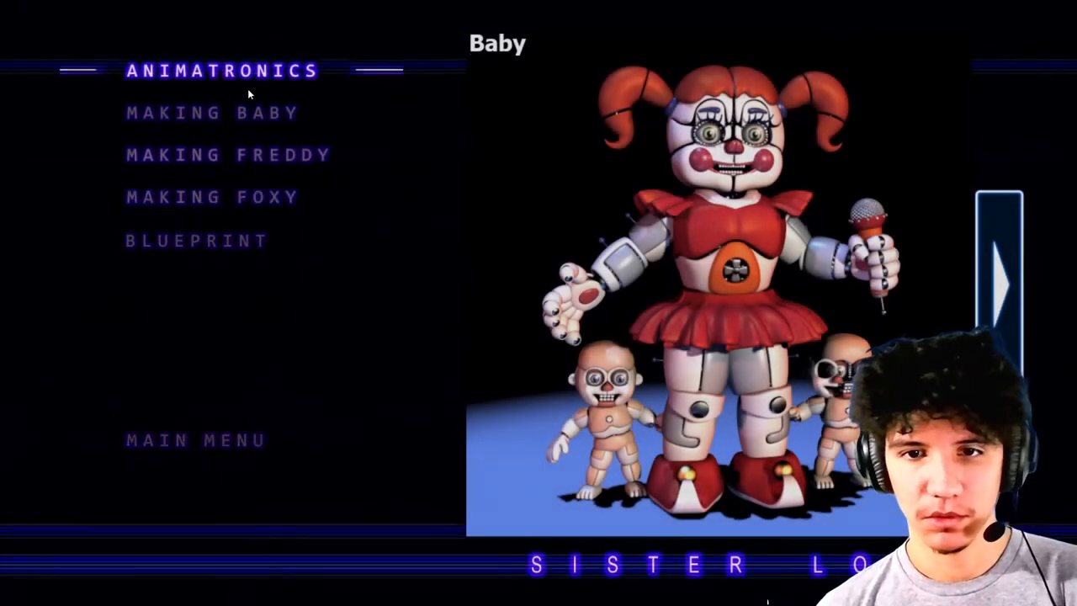
Step: Page through the Animatronics gallery past Ballora and Funtime Freddy
{"action": "left_click", "coordinate": [1001, 286]}
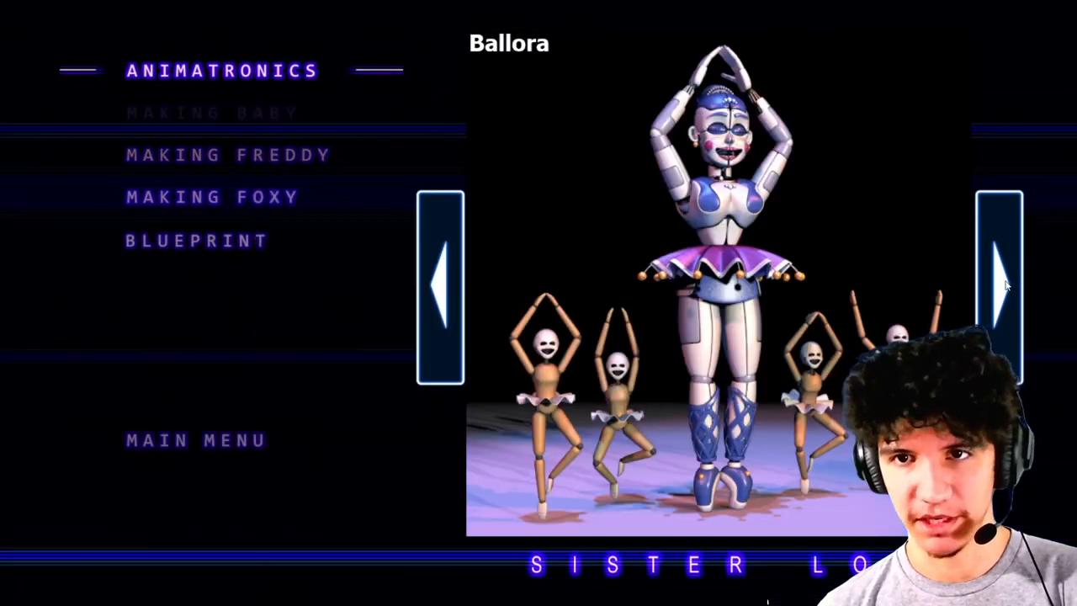
{"action": "left_click", "coordinate": [1000, 286]}
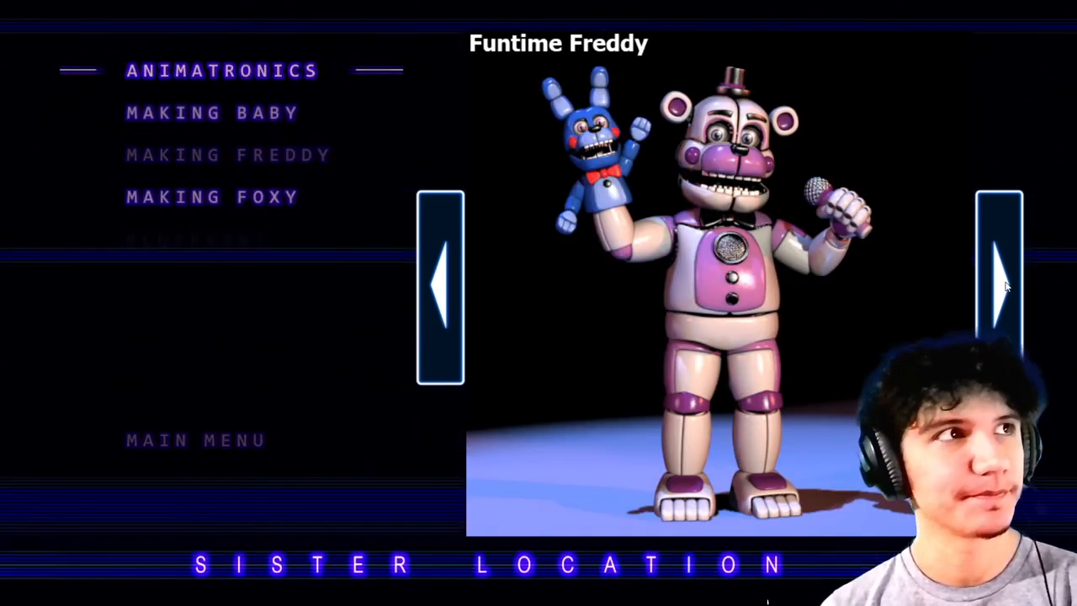
{"action": "left_click", "coordinate": [999, 287]}
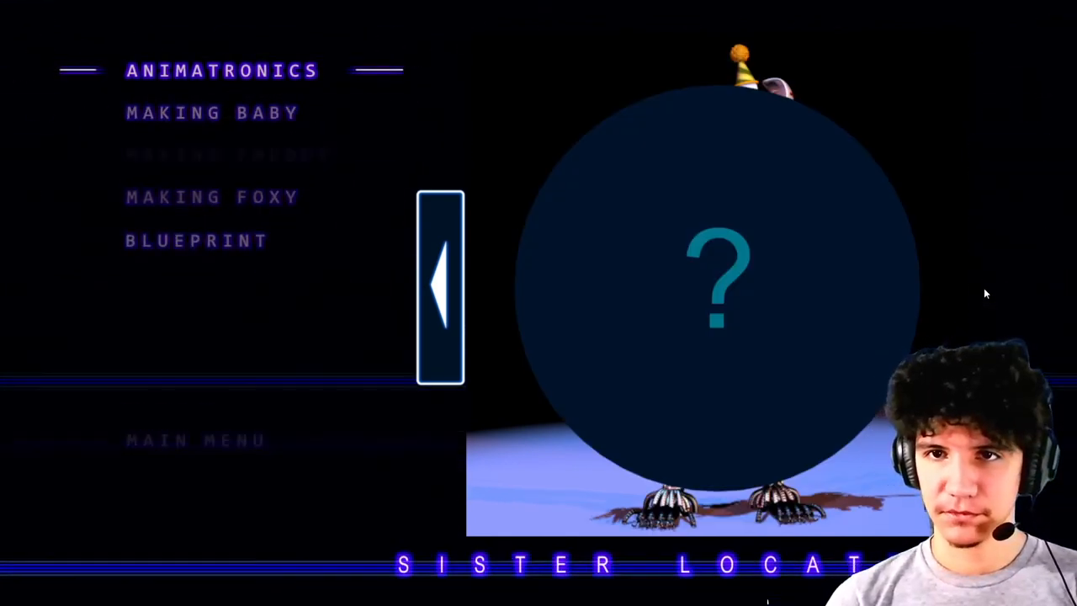
Step: Open the Making Baby gallery and page through its images
{"action": "left_click", "coordinate": [227, 154]}
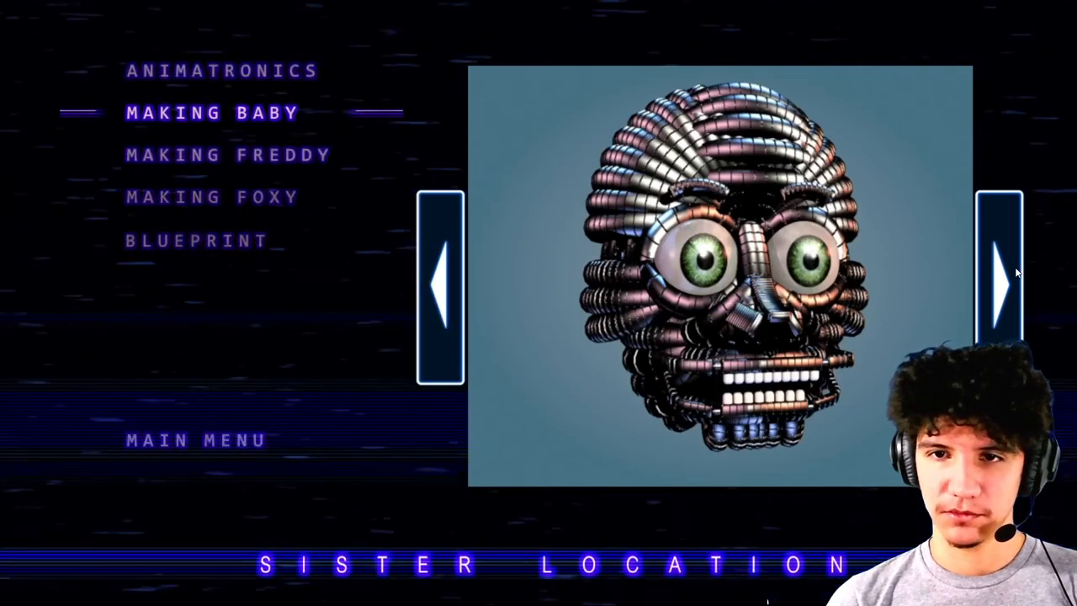
{"action": "left_click", "coordinate": [997, 281]}
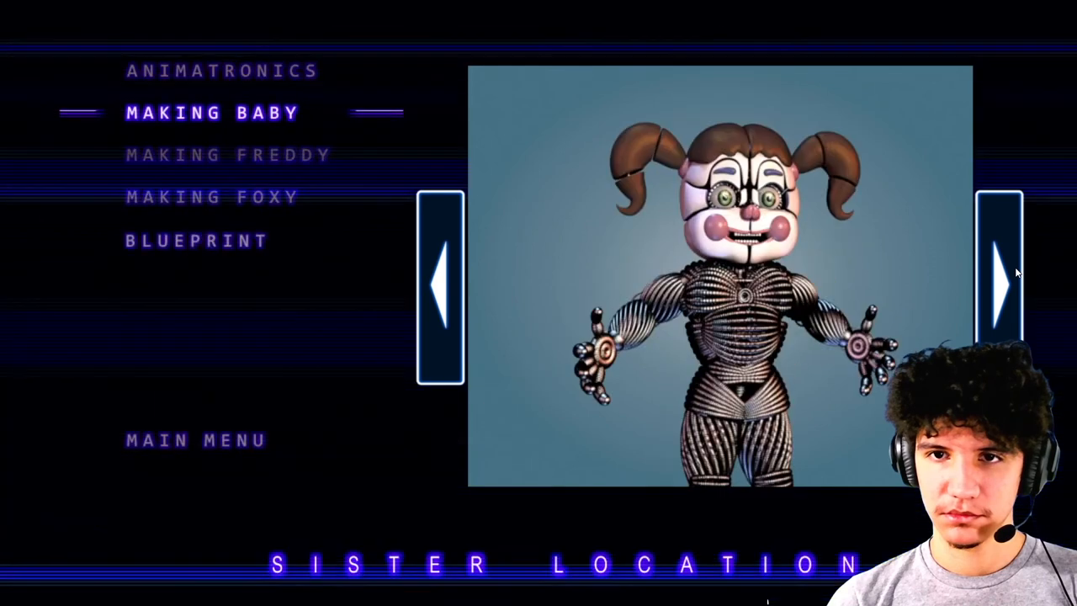
{"action": "left_click", "coordinate": [997, 282]}
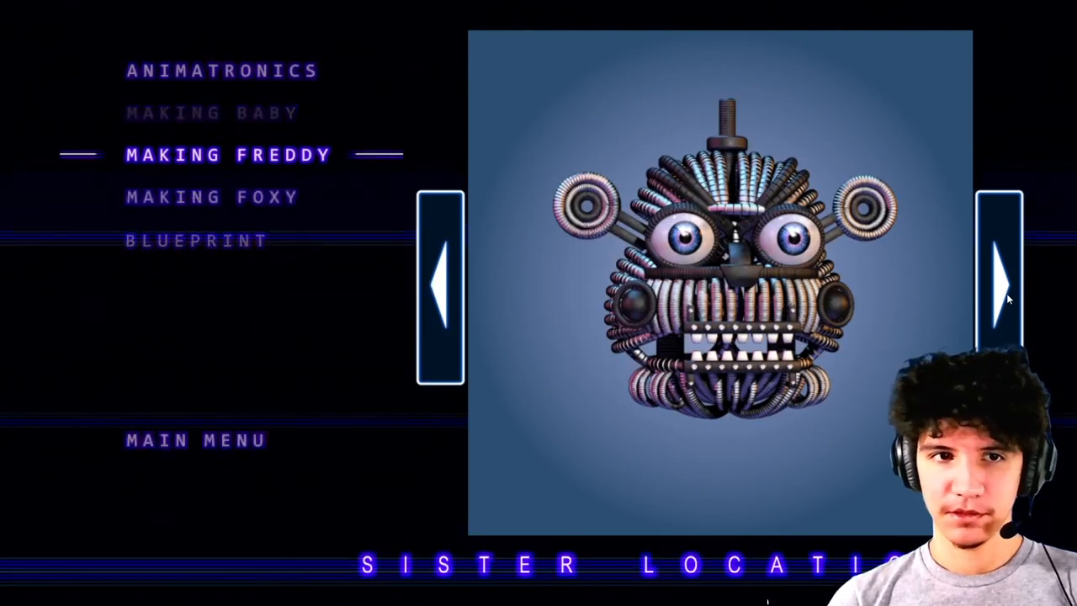
Step: Cycle through the Making Freddy and Making Foxy renders into the Blueprint gallery
{"action": "left_click", "coordinate": [997, 282]}
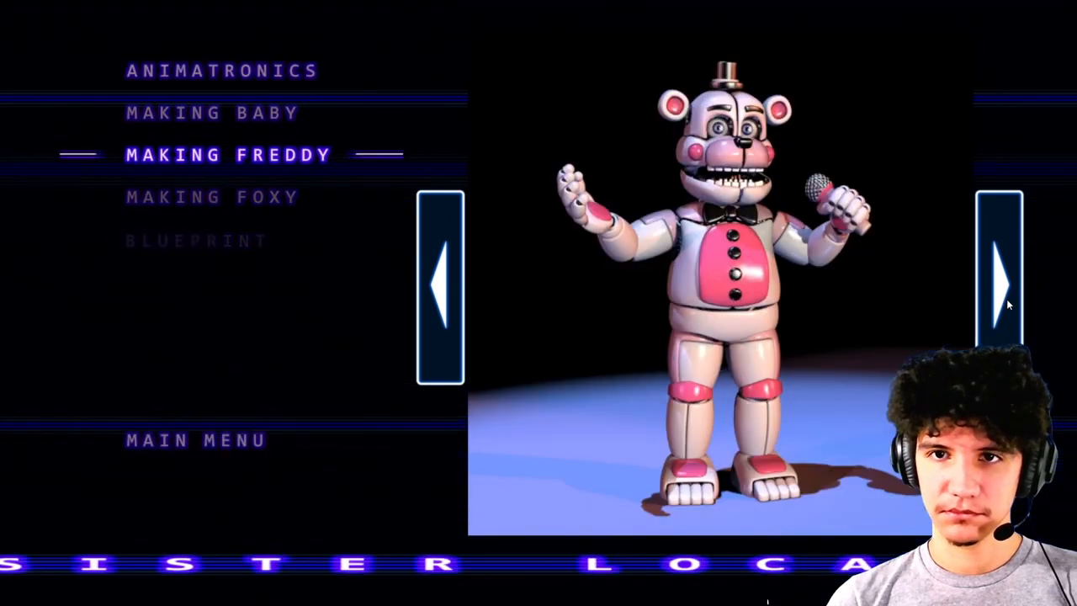
{"action": "left_click", "coordinate": [997, 277]}
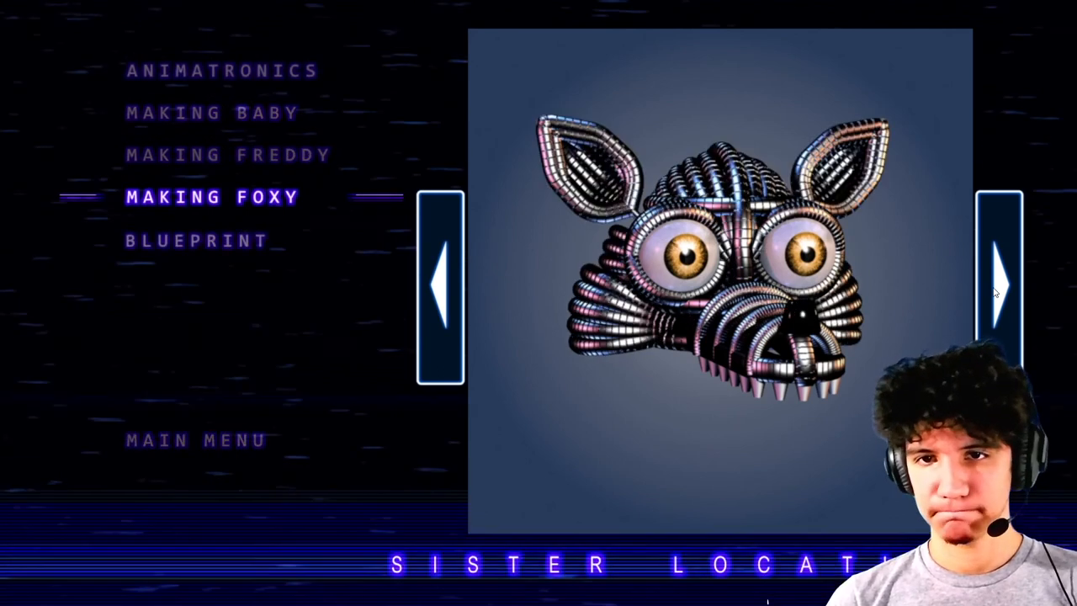
{"action": "left_click", "coordinate": [997, 282]}
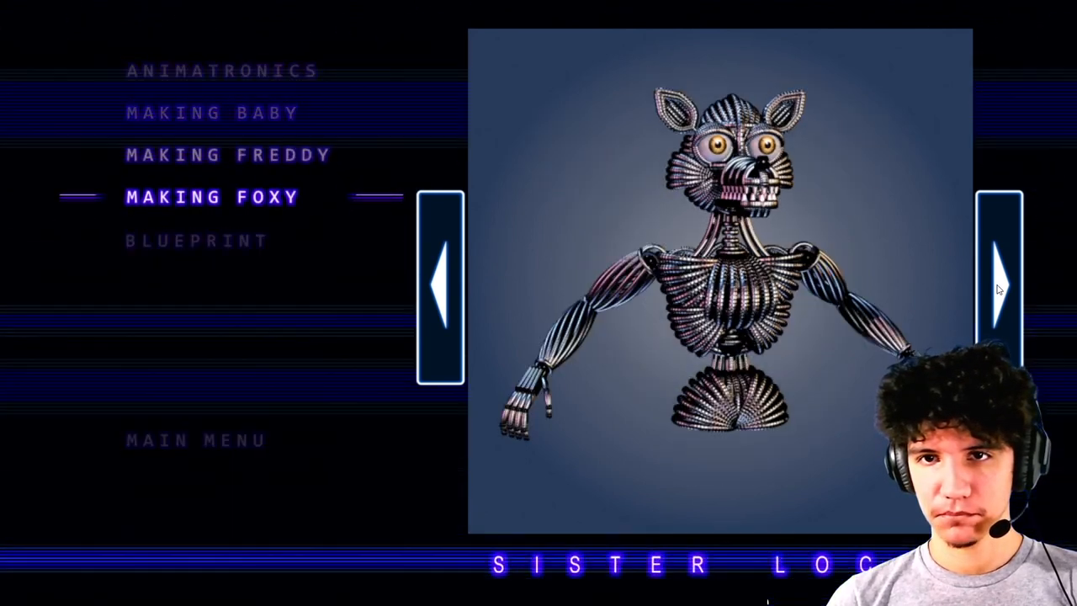
{"action": "left_click", "coordinate": [997, 282]}
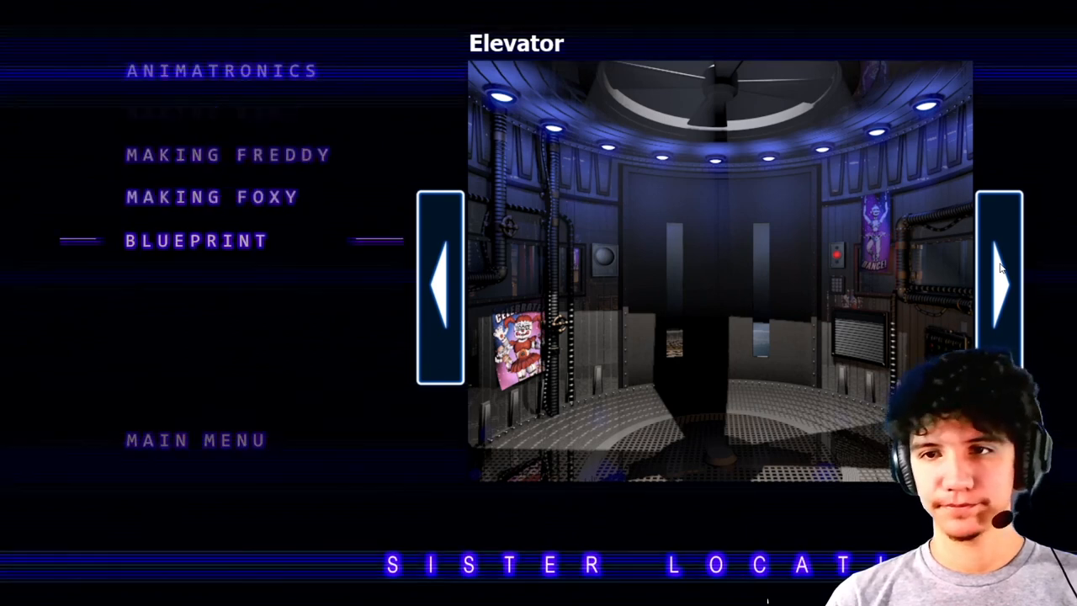
Step: View Control Module, Circus Control, Breaker Room and Parts & Service blueprints, then exit to the menu
{"action": "left_click", "coordinate": [1001, 286]}
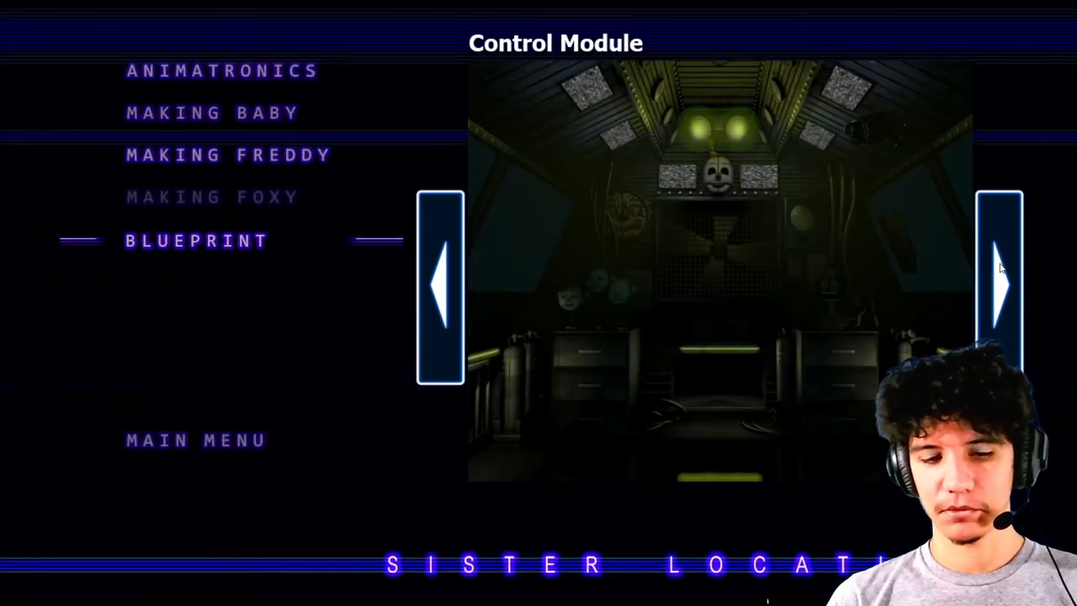
{"action": "left_click", "coordinate": [999, 286]}
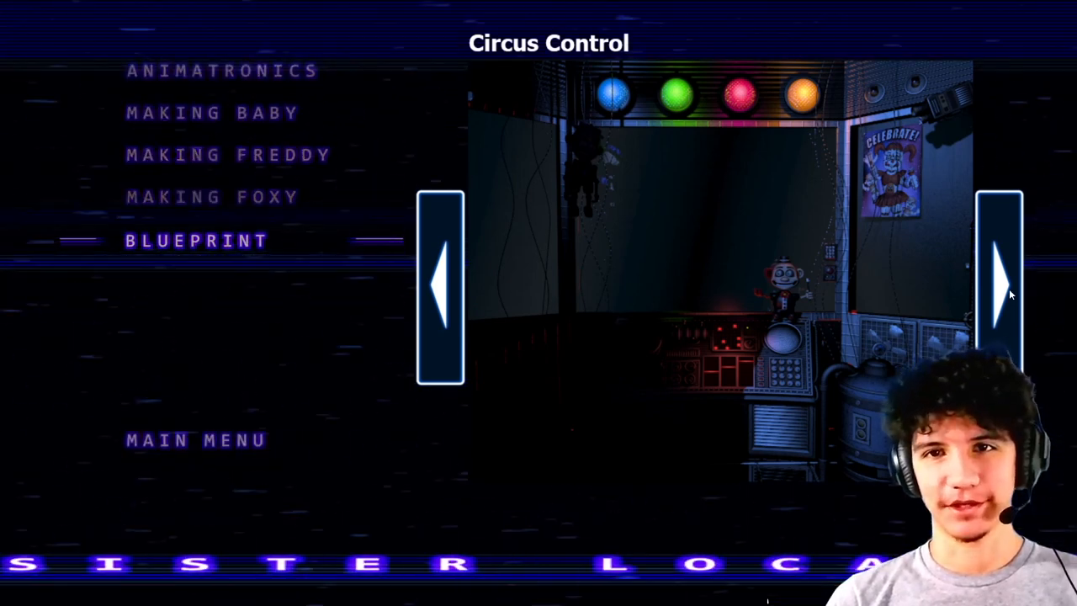
{"action": "left_click", "coordinate": [1000, 282]}
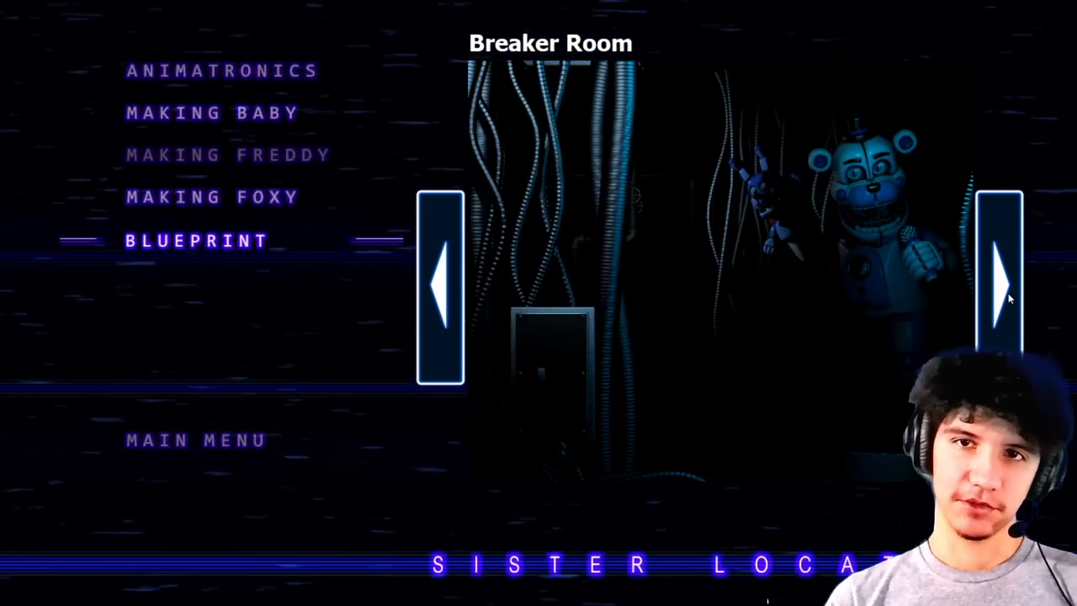
{"action": "left_click", "coordinate": [998, 282]}
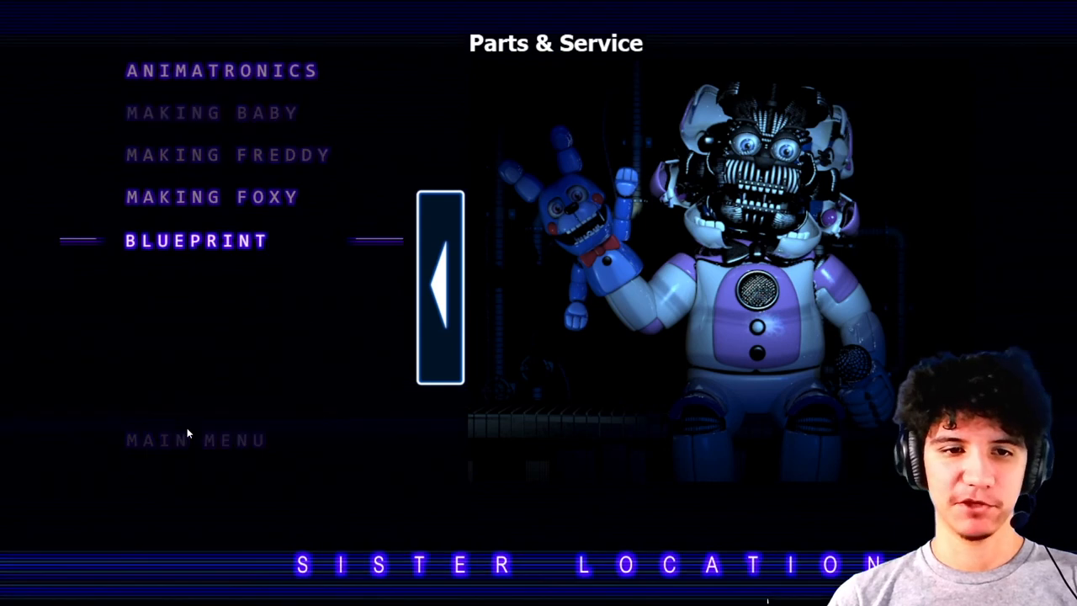
{"action": "left_click", "coordinate": [195, 439]}
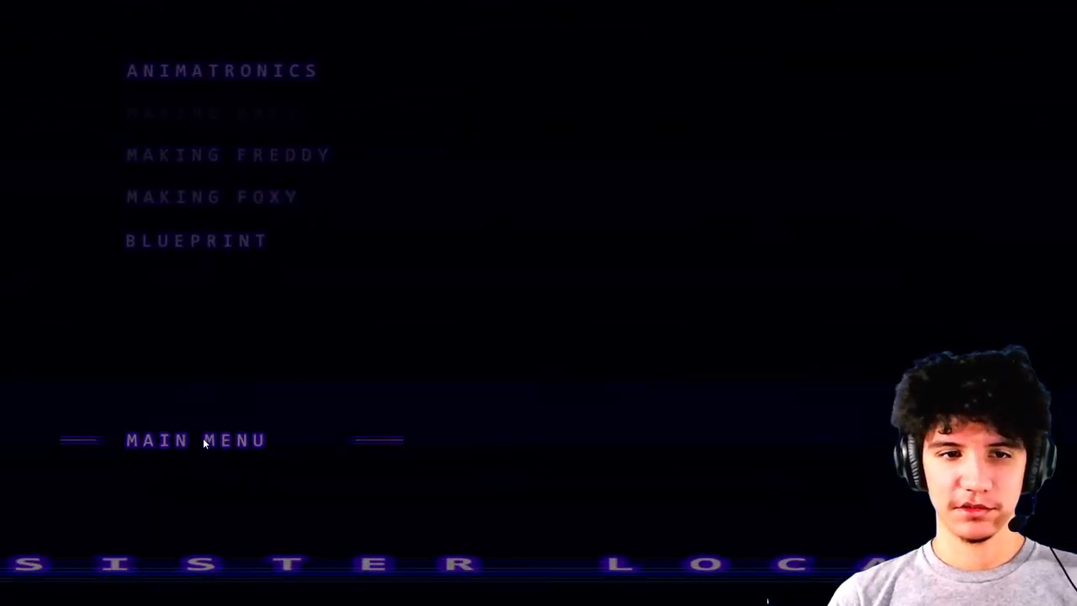
{"action": "left_click", "coordinate": [194, 439]}
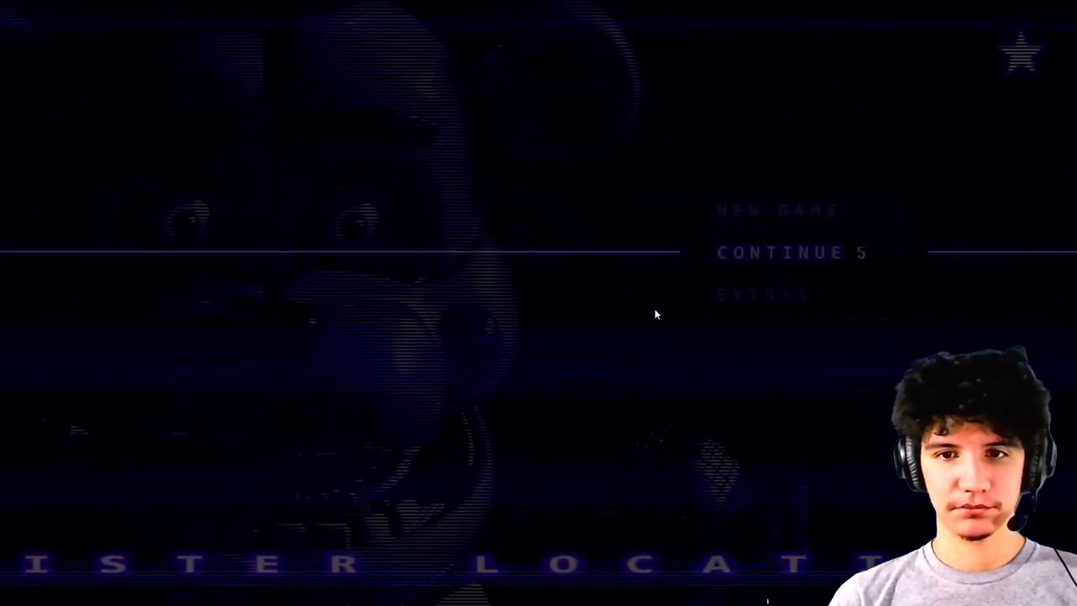